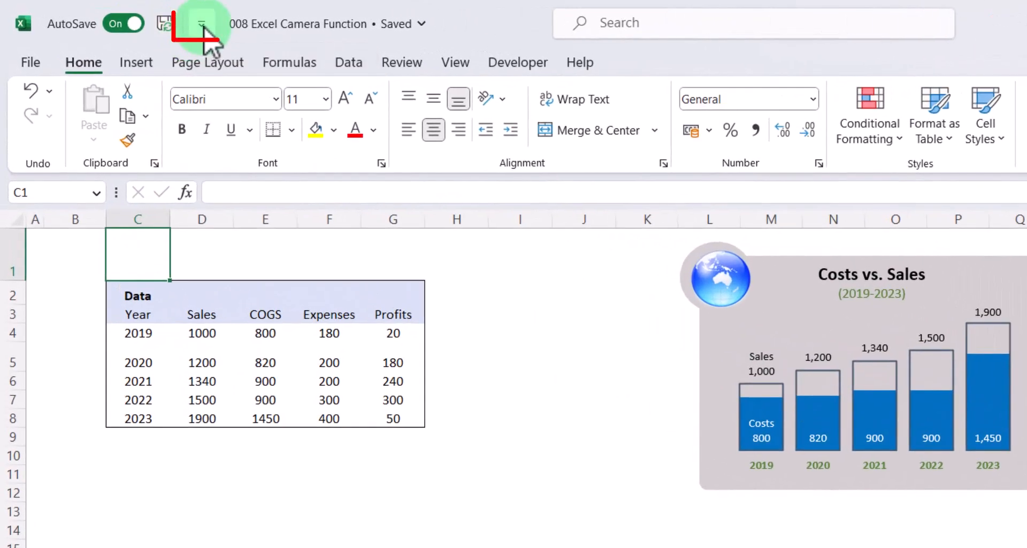
mouse_move(203, 24)
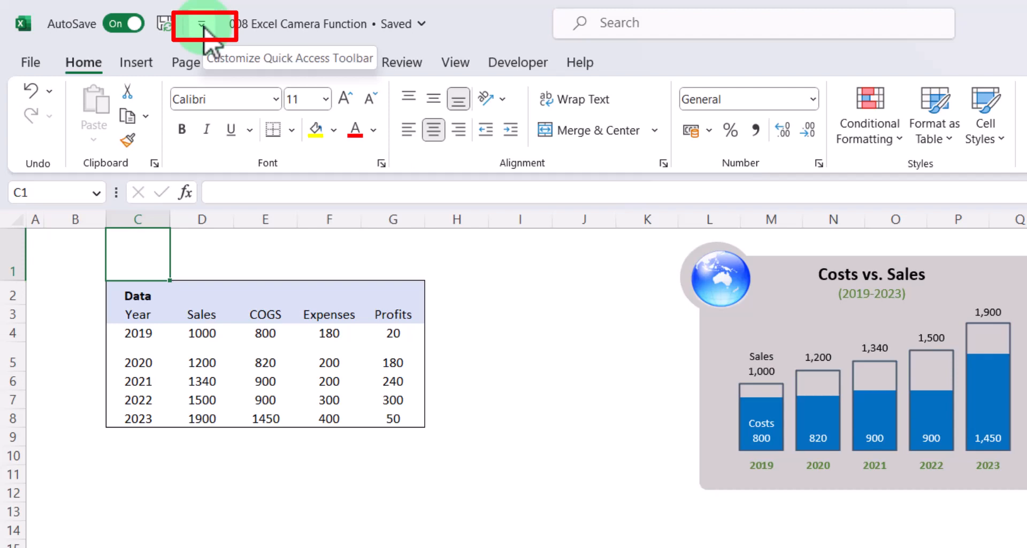
Step: Open Excel Options through the Quick Access Toolbar customize menu and File > Options
left_click(202, 24)
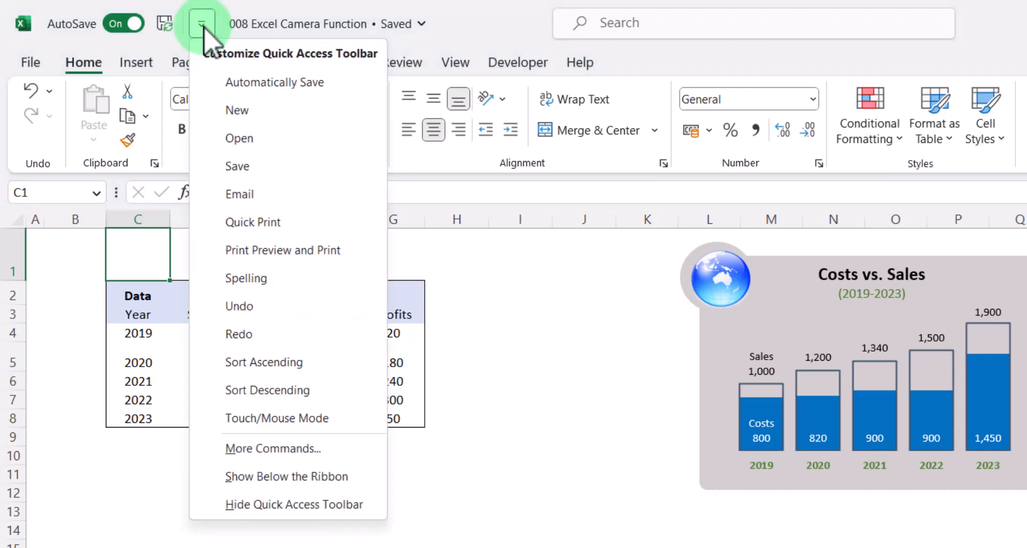
mouse_move(273, 448)
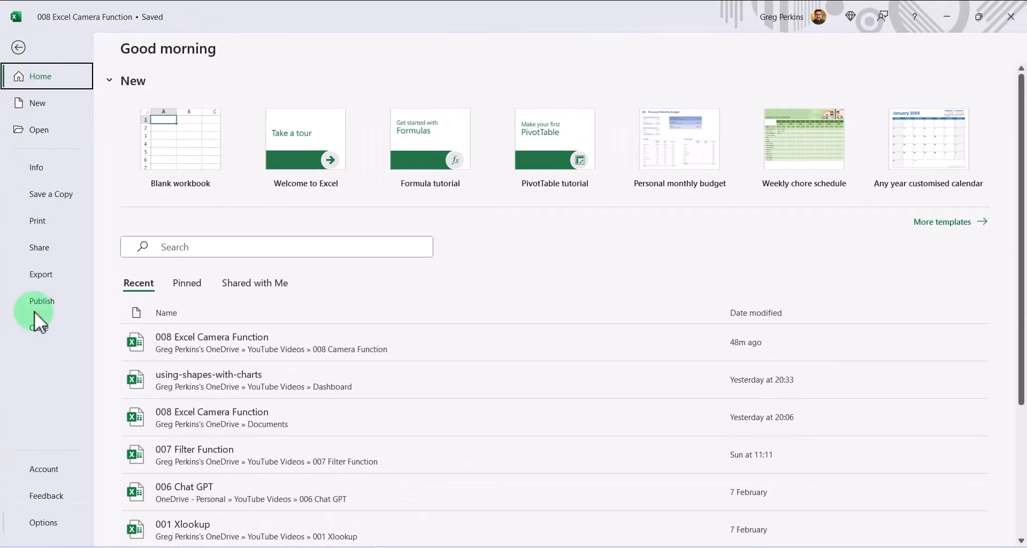
left_click(44, 522)
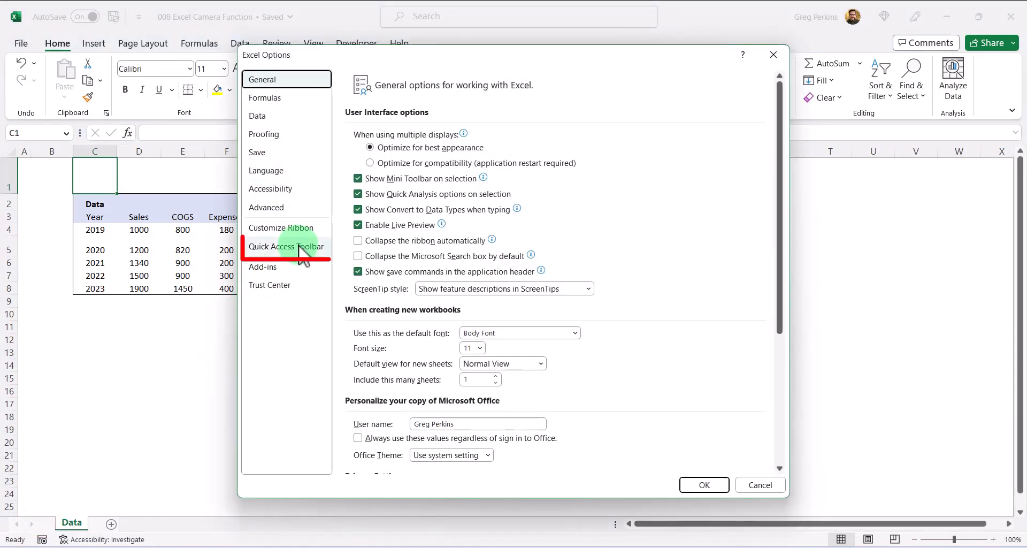
Step: In Quick Access Toolbar settings, list All Commands and pick Camera to add
left_click(287, 246)
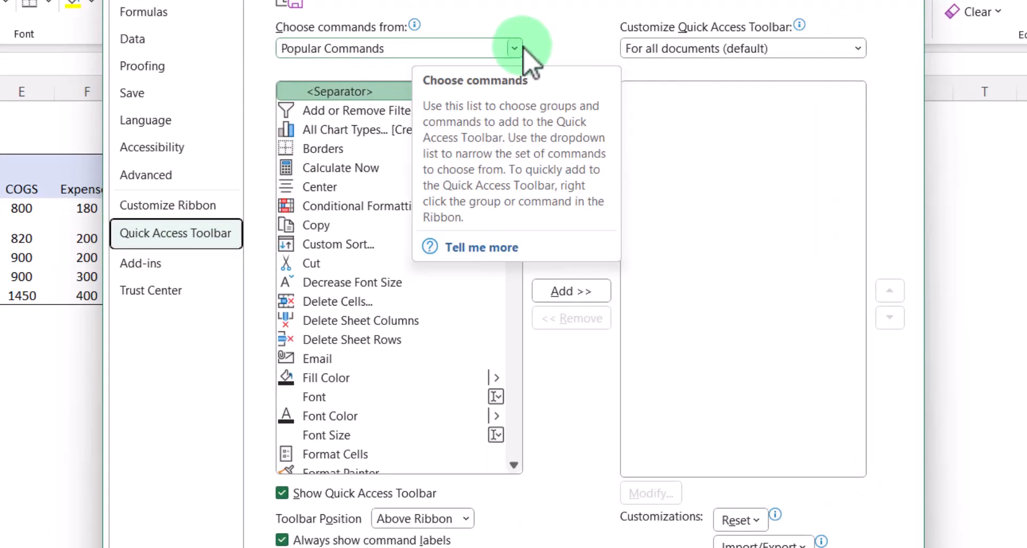
left_click(515, 48)
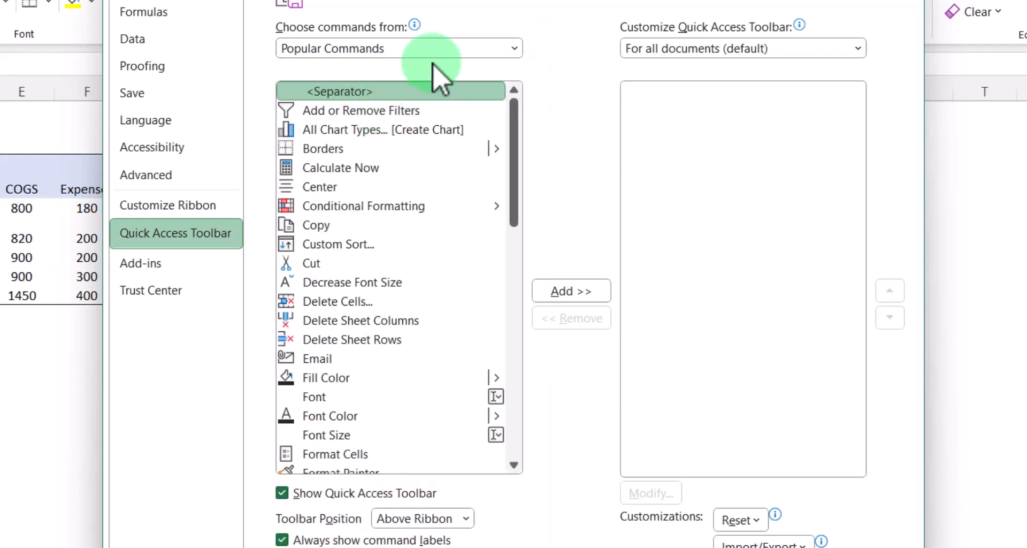
left_click(398, 48)
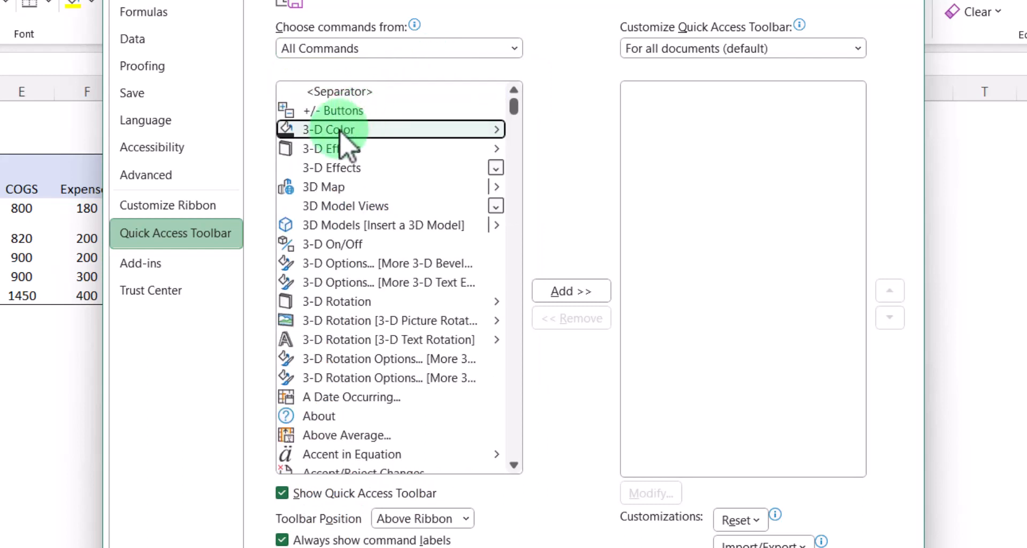
scroll("down", 3)
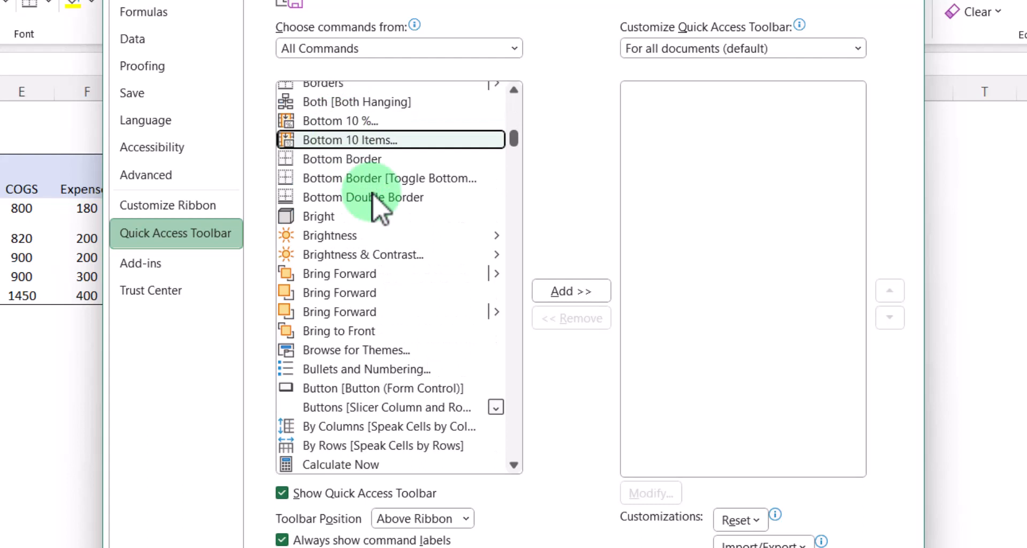
mouse_move(517, 472)
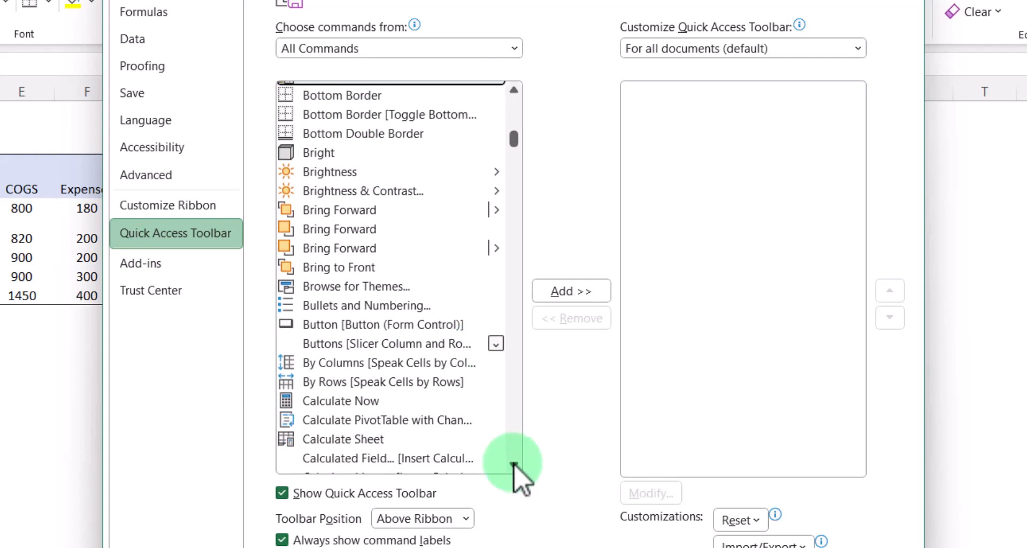
scroll("down", 3)
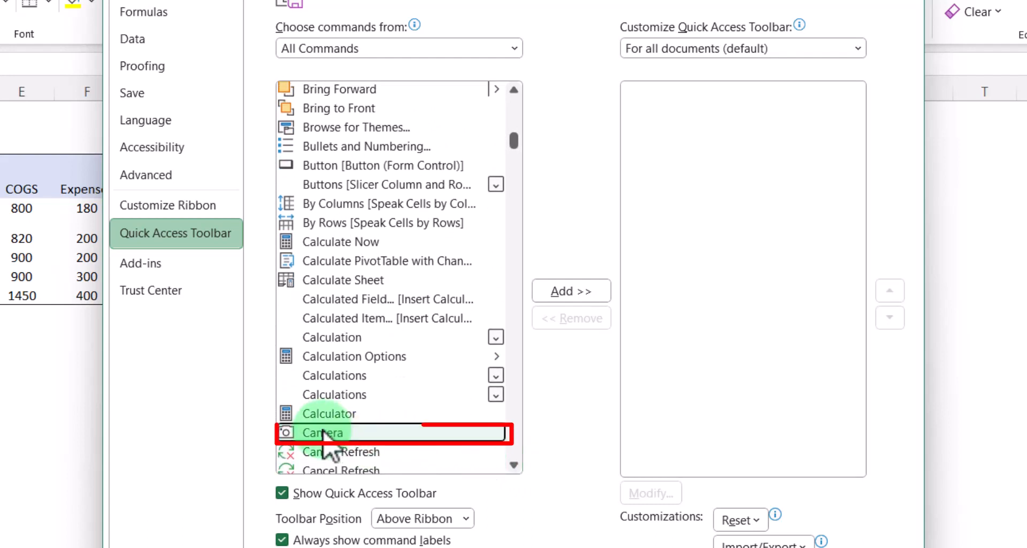
left_click(570, 291)
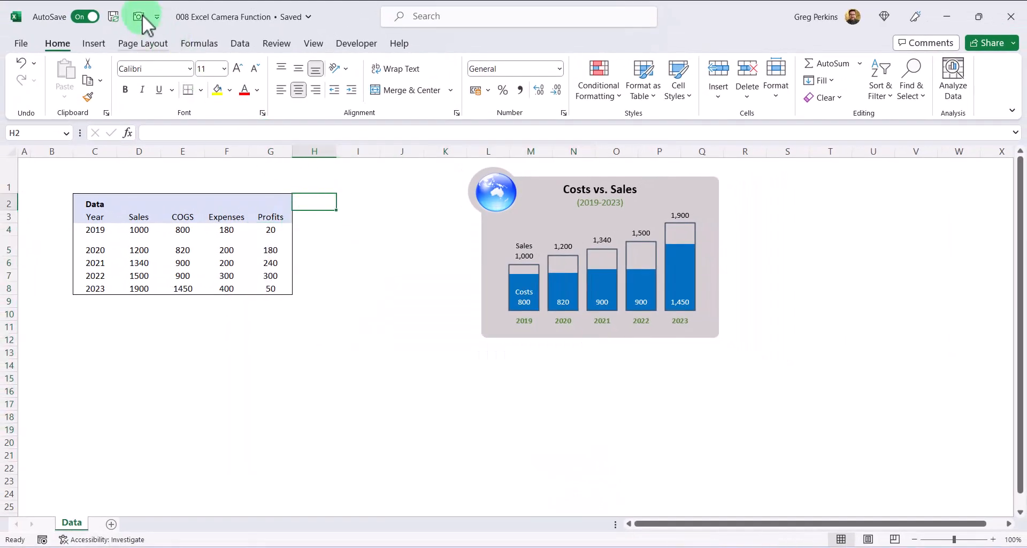
mouse_move(138, 16)
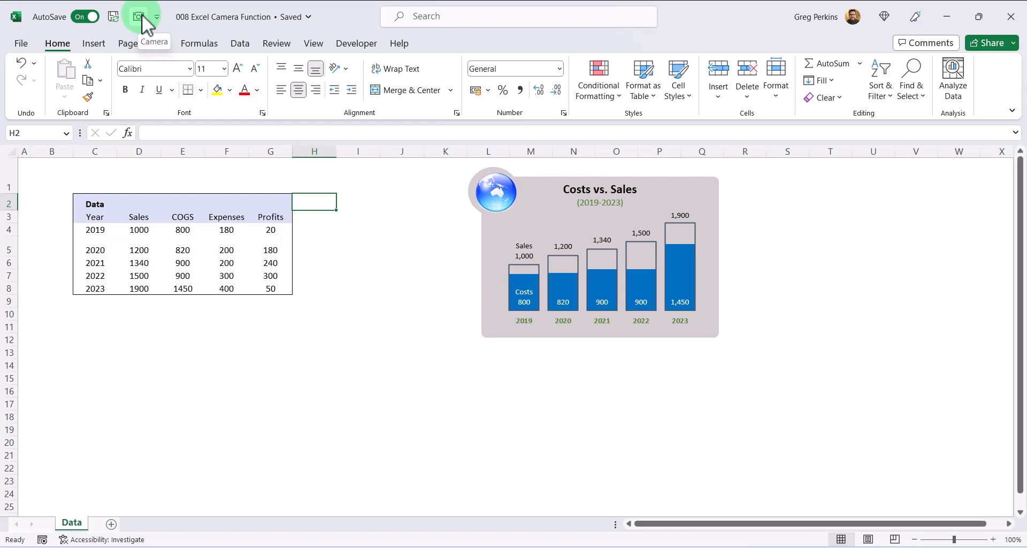
Step: Select the Data table range C2:G8 for capture
left_click(138, 17)
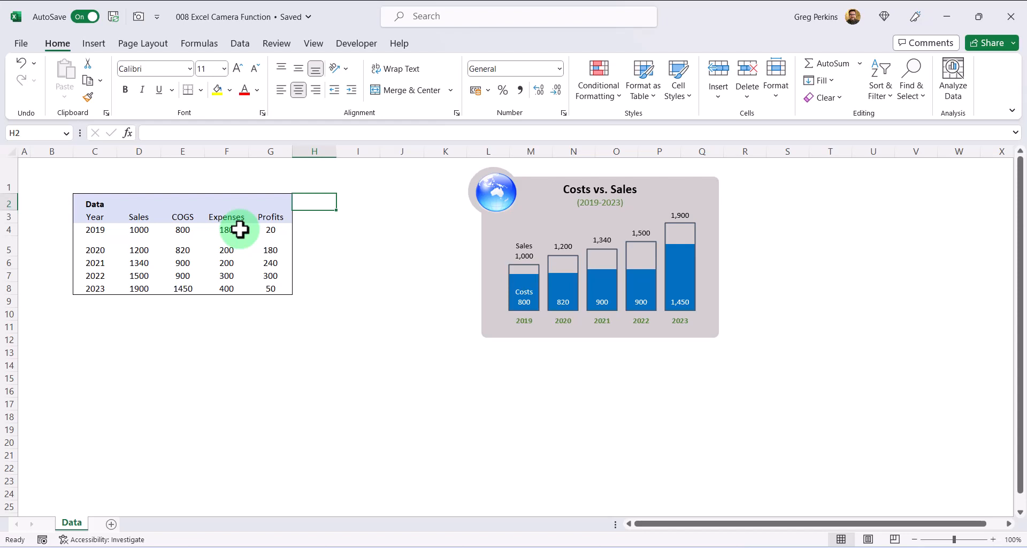
left_click(94, 204)
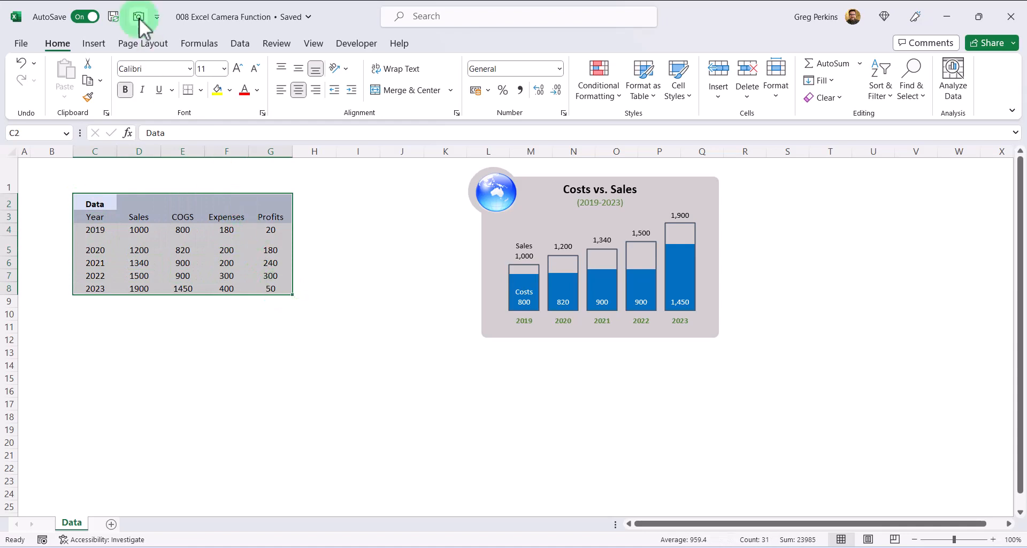
Step: Paste a Camera picture of the Data table below it and shrink it narrower
left_click(138, 17)
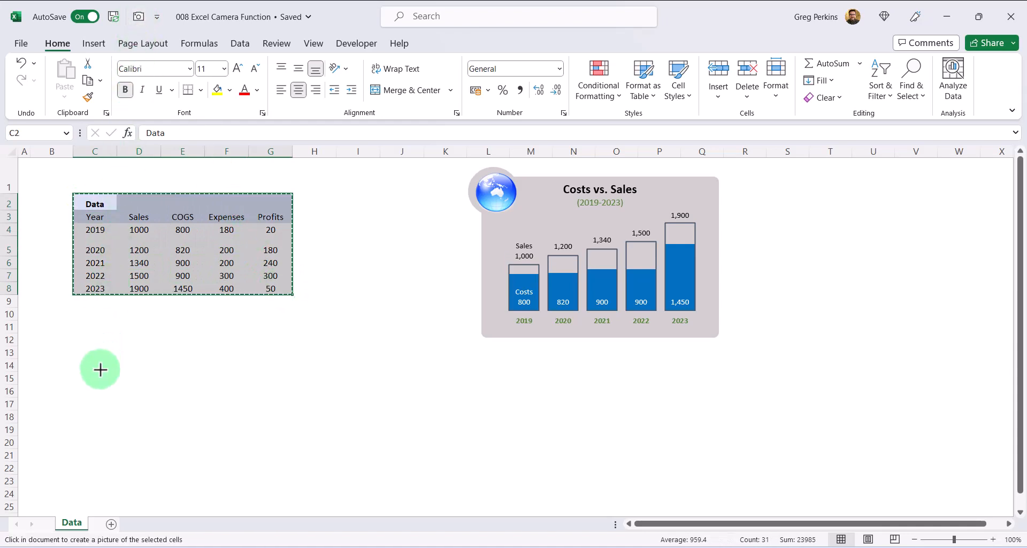
mouse_move(81, 375)
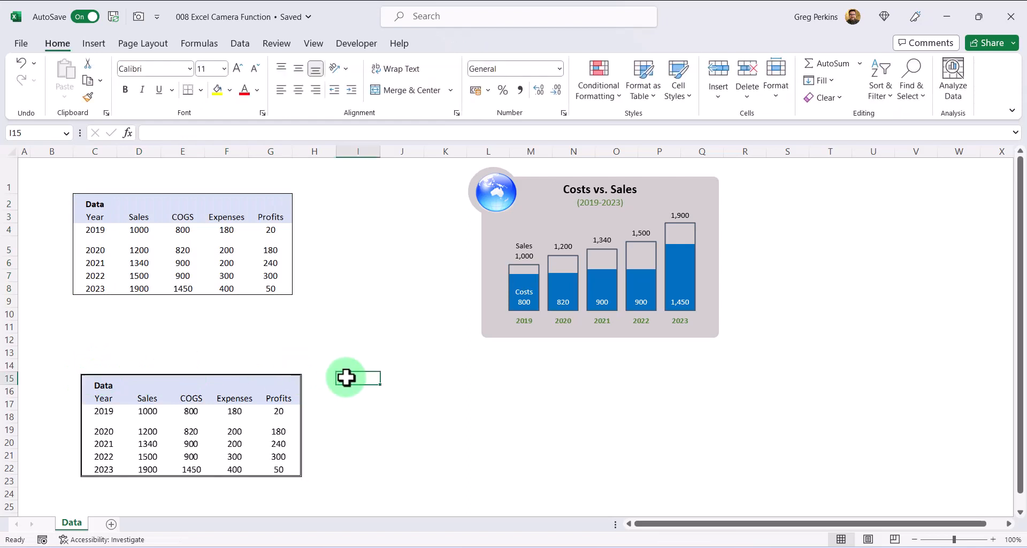
mouse_move(162, 382)
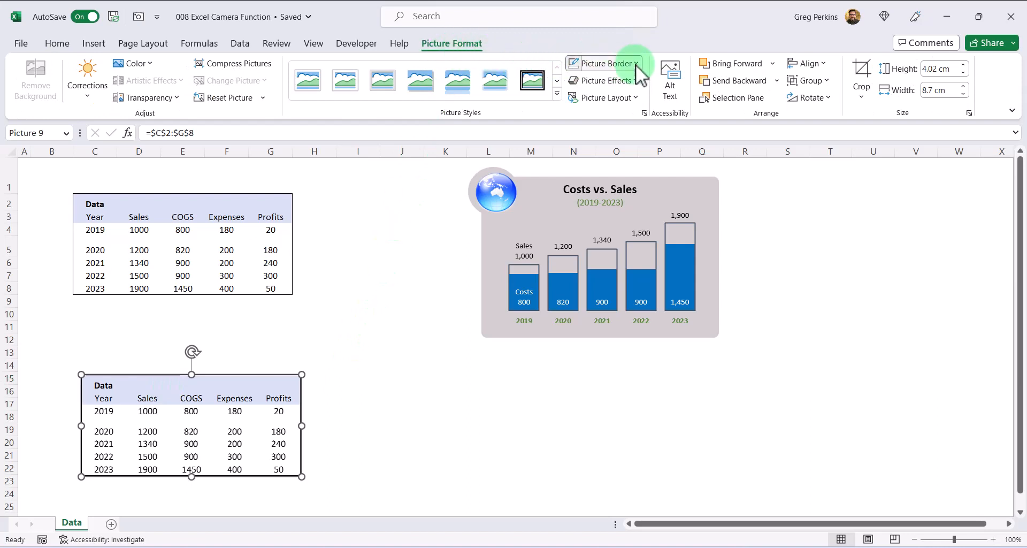
mouse_move(562, 256)
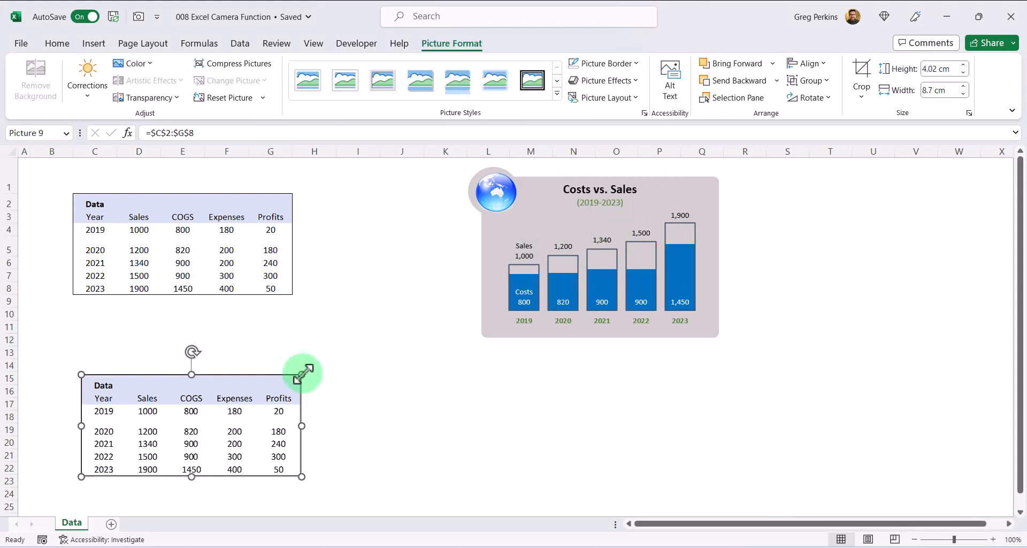
left_click_drag(302, 372, 217, 410)
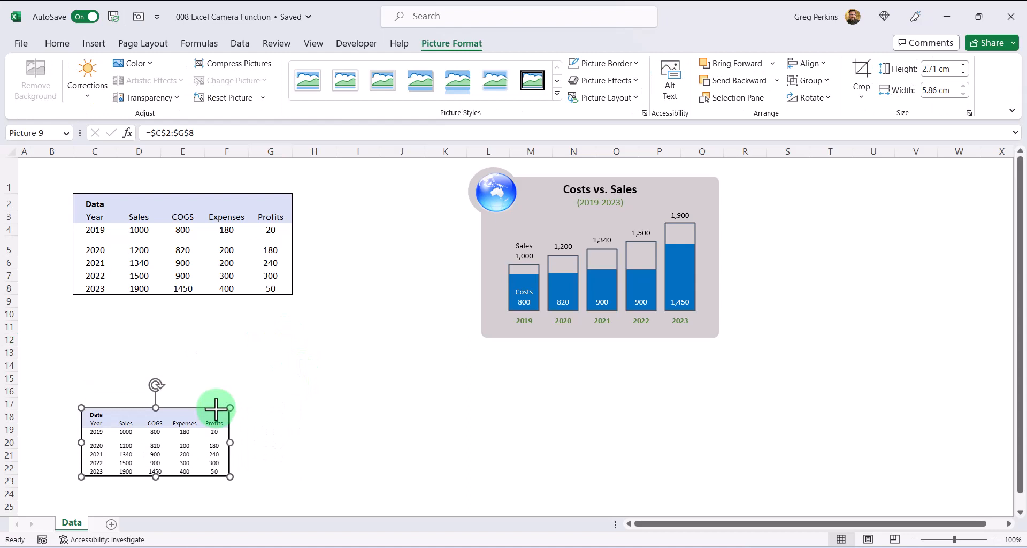
left_click_drag(230, 444, 213, 444)
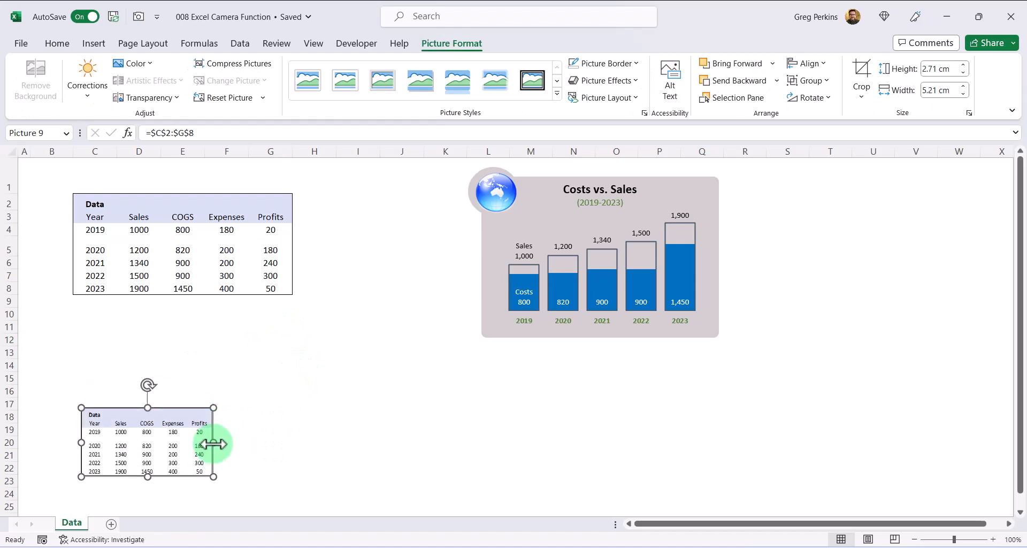
mouse_move(139, 276)
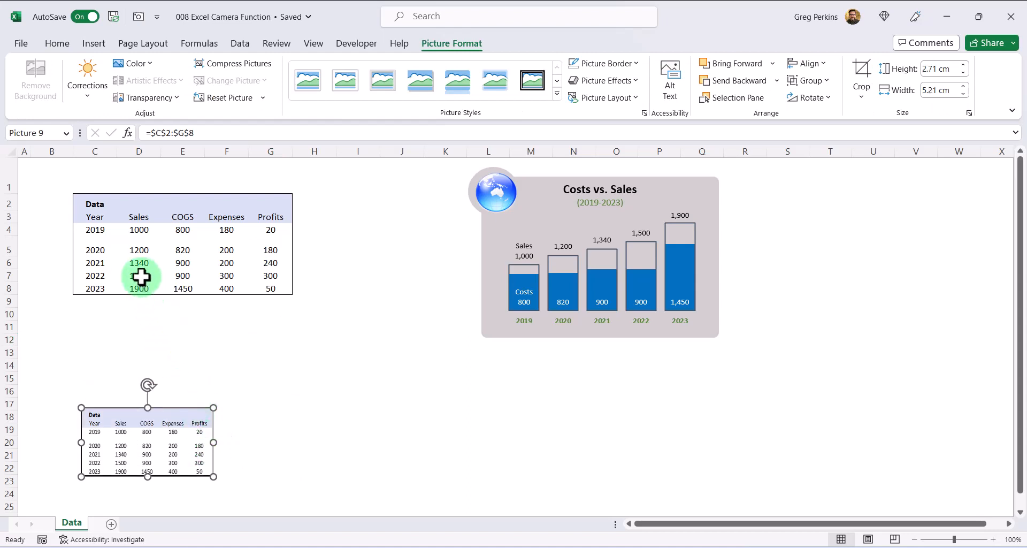
left_click(139, 275)
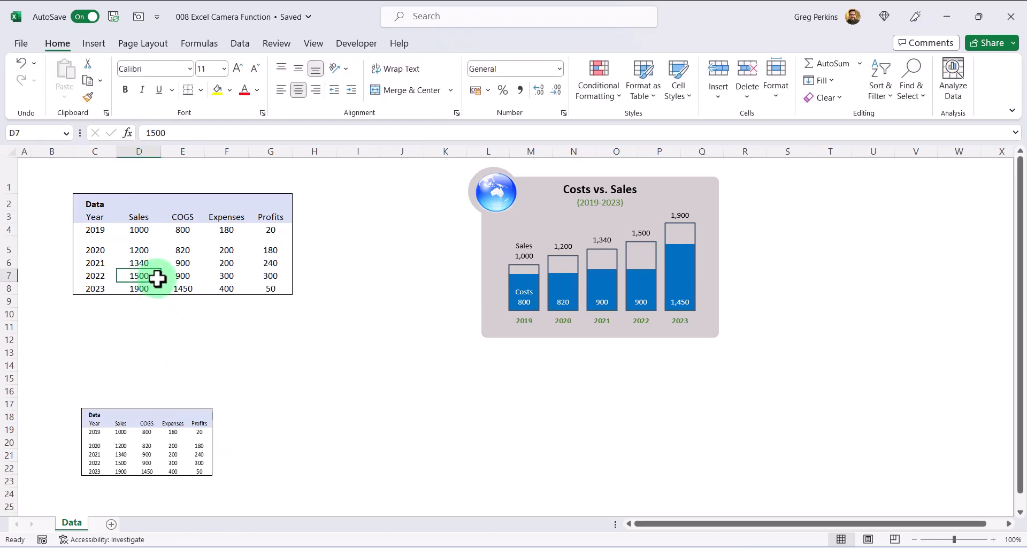
type("3")
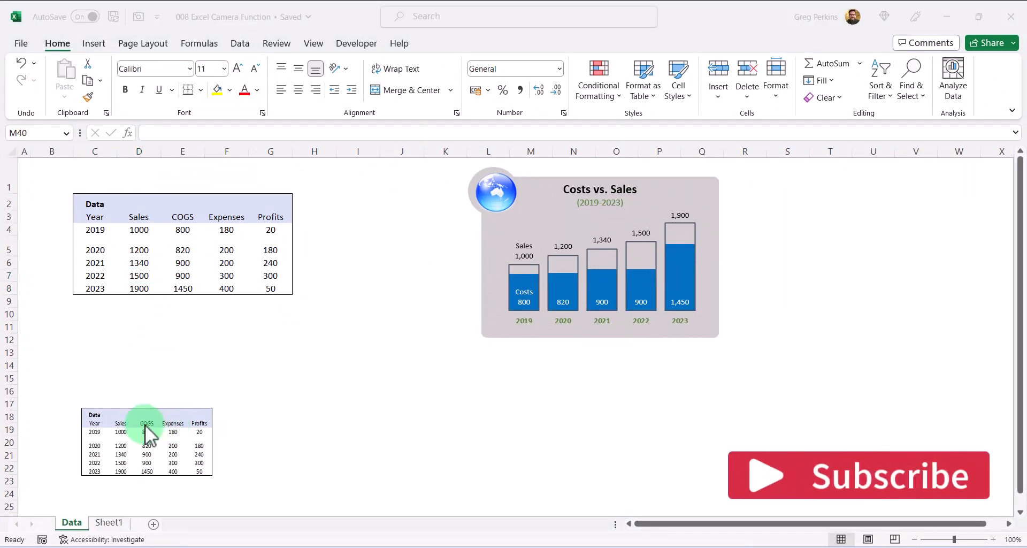
mouse_move(167, 419)
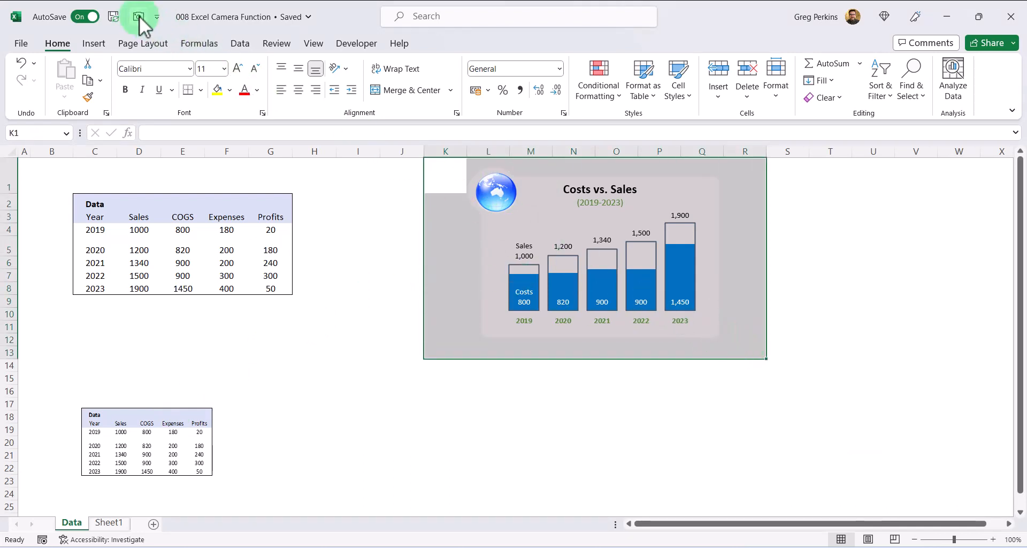
Step: Paste a Camera picture of the Costs vs. Sales chart below it and shrink it
left_click(138, 17)
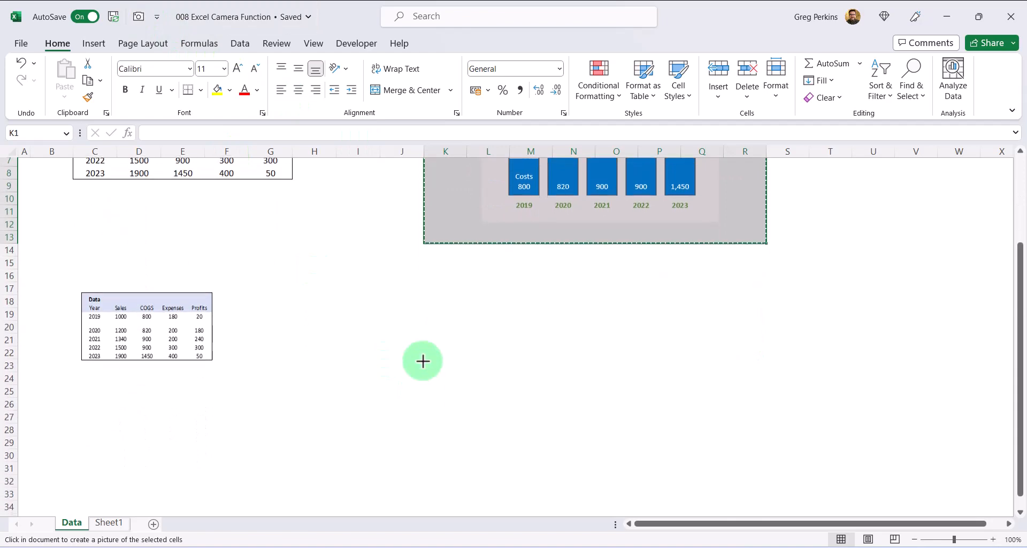
left_click(423, 361)
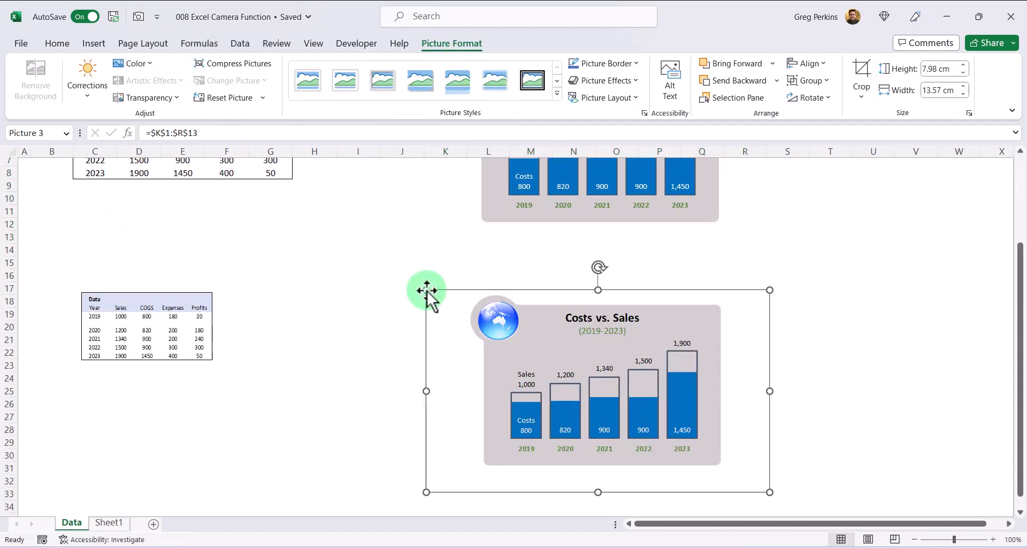
mouse_move(462, 254)
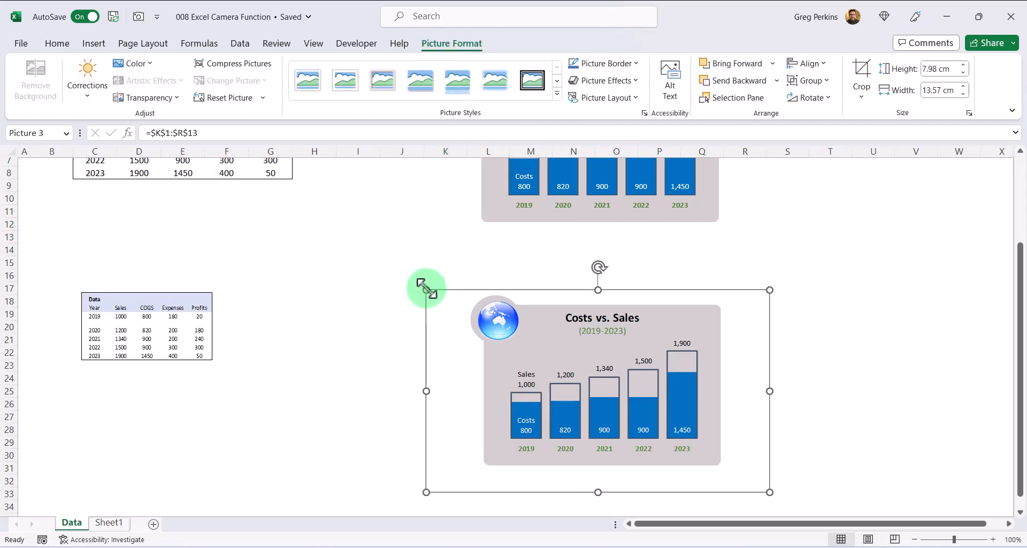
left_click_drag(426, 288, 341, 254)
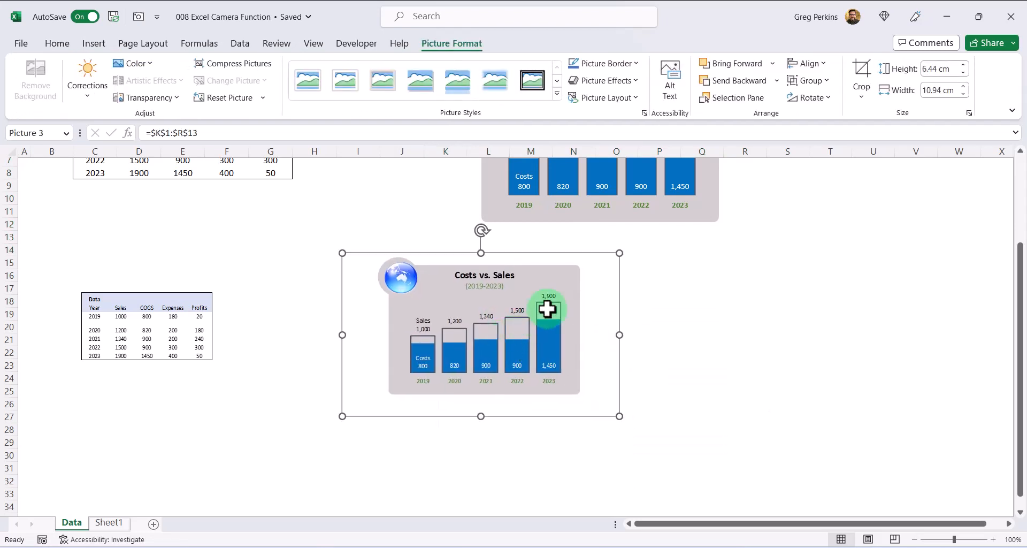
left_click_drag(619, 416, 586, 417)
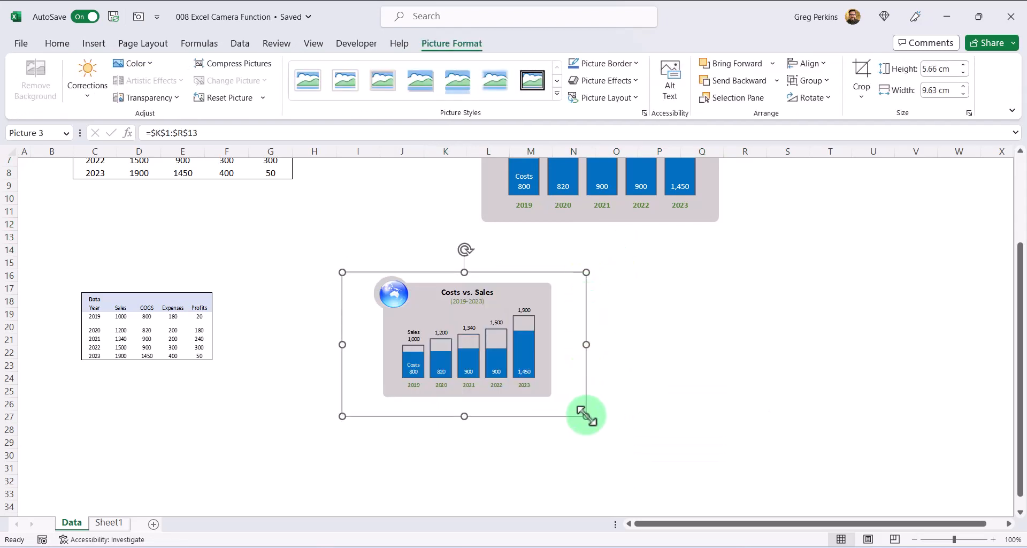
left_click_drag(587, 415, 567, 405)
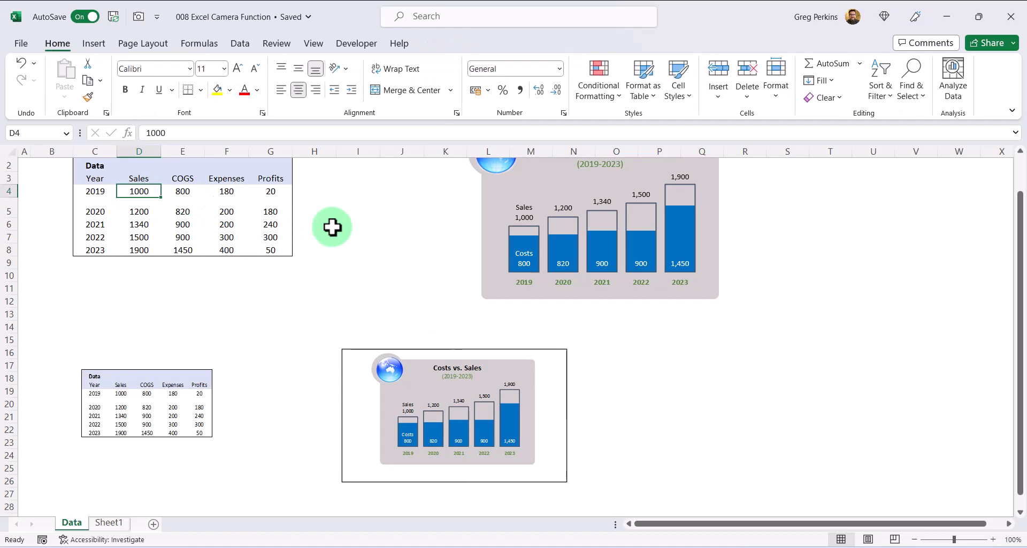
Step: Enter 200 as the new 2019 Sales value in D4
type("200")
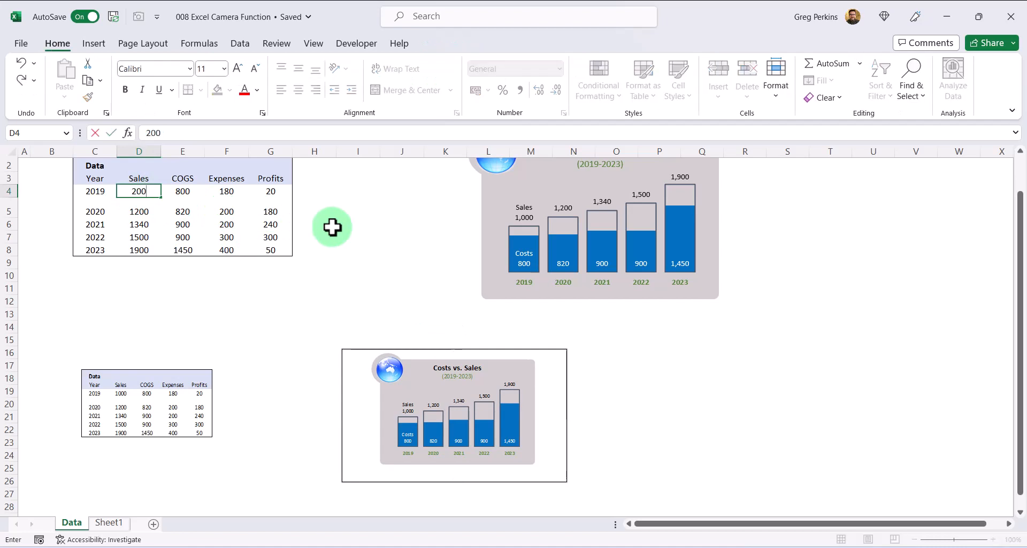